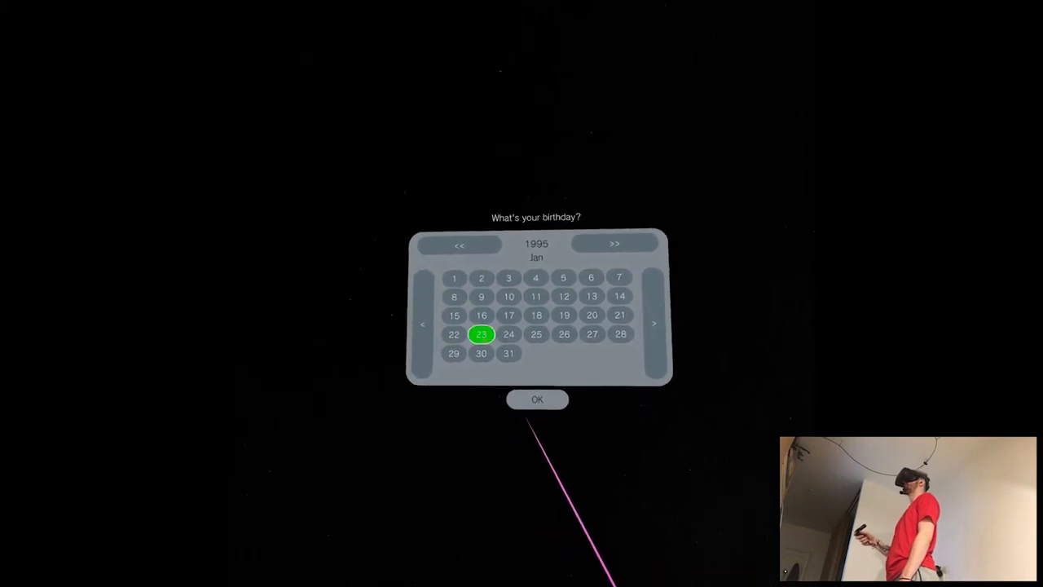
# Confirm the chosen birthday and start the app from the title screen.
pyautogui.click(538, 399)
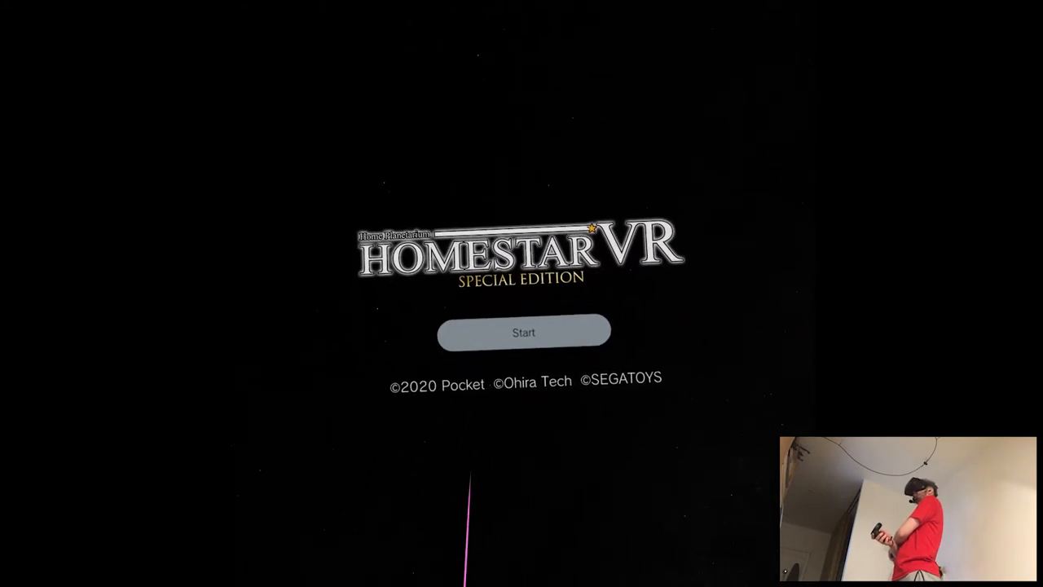
pyautogui.click(525, 333)
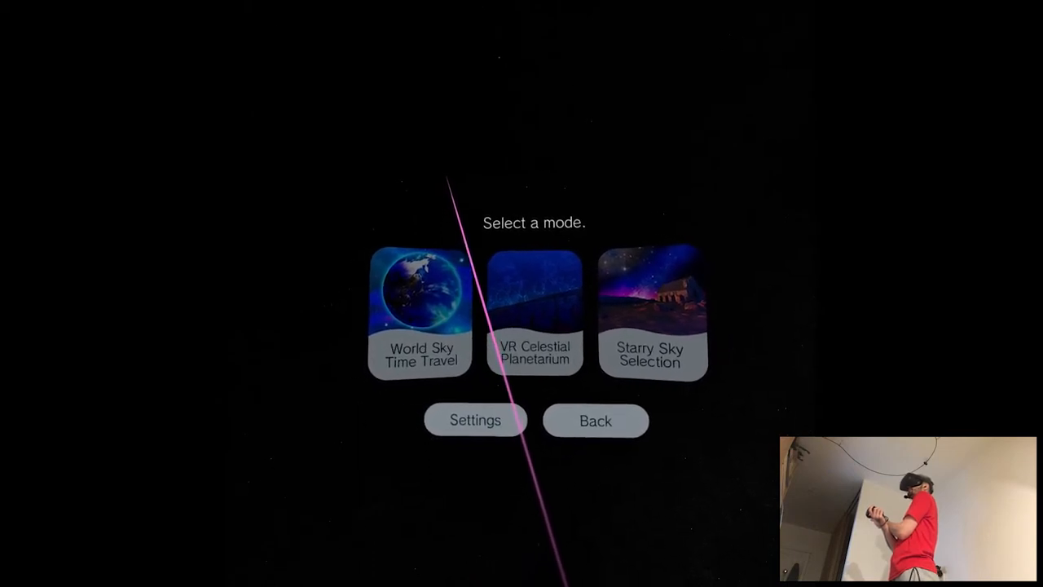
# Enter World Sky Time Travel and set the viewing position near latitude -0.76, longitude -67.92.
pyautogui.click(420, 313)
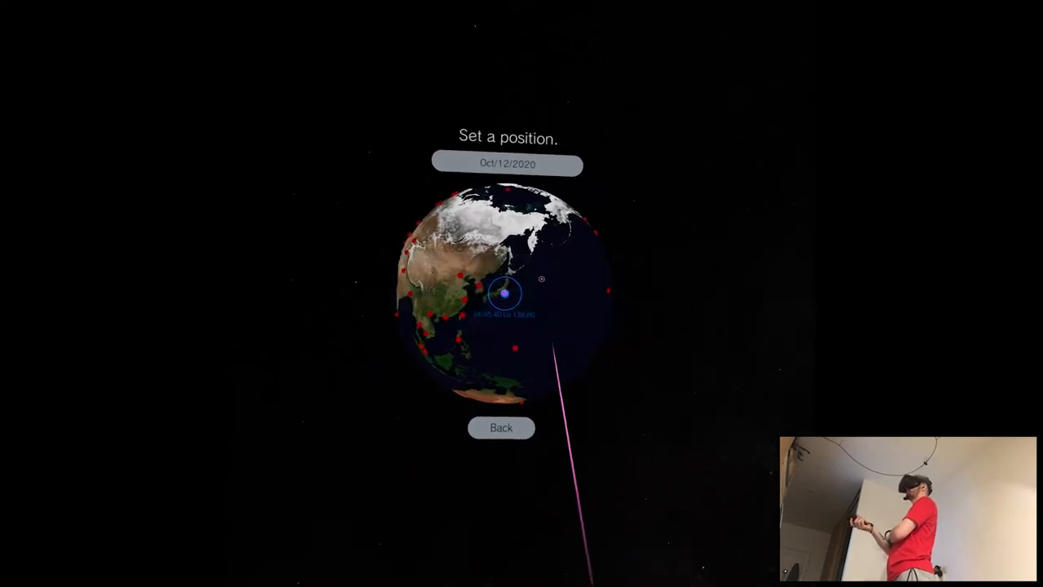
pyautogui.click(503, 295)
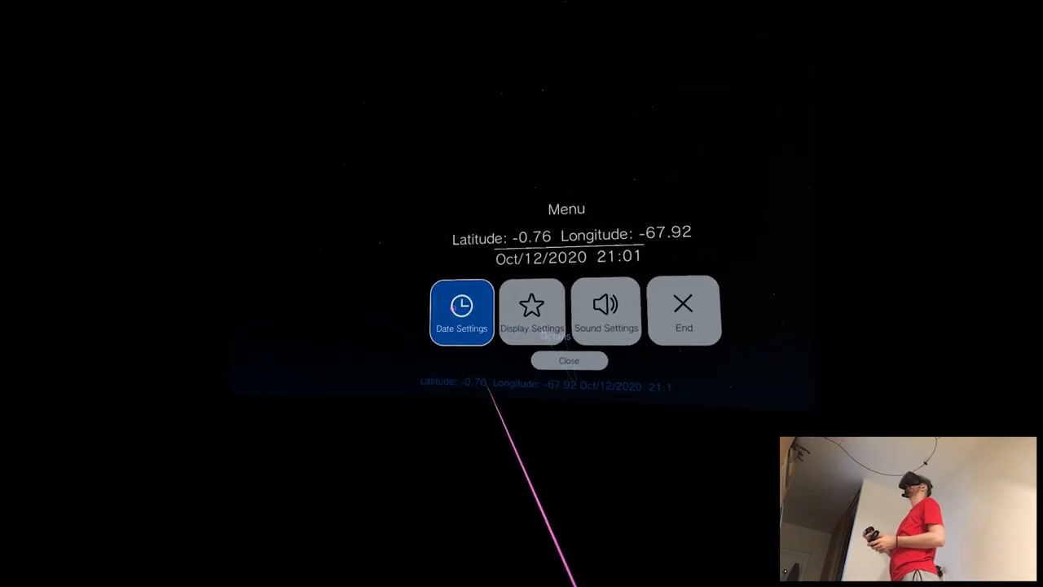
# End the World Sky session and go back from the position globe to mode selection.
pyautogui.click(486, 307)
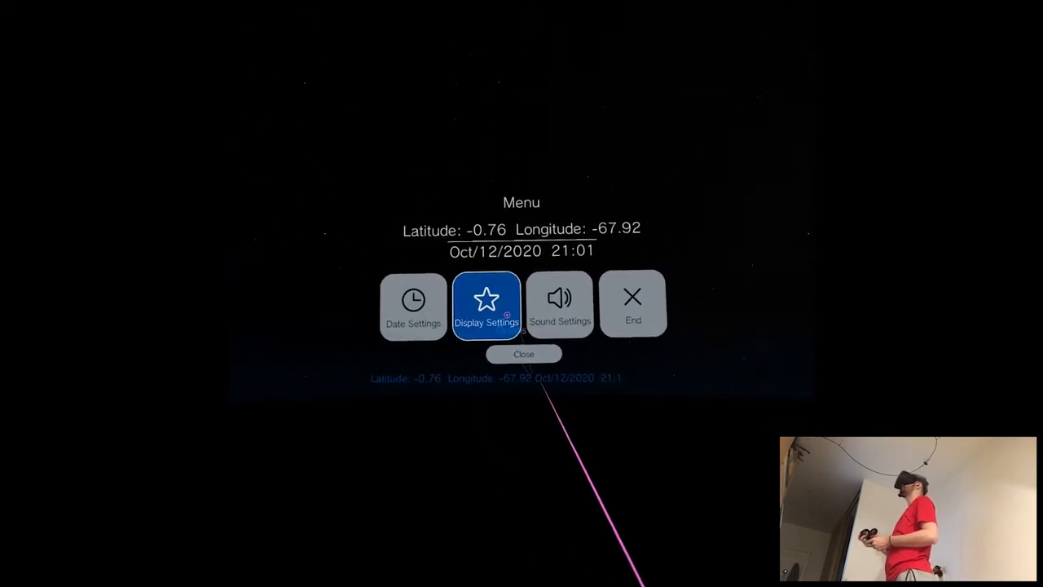
pyautogui.click(485, 306)
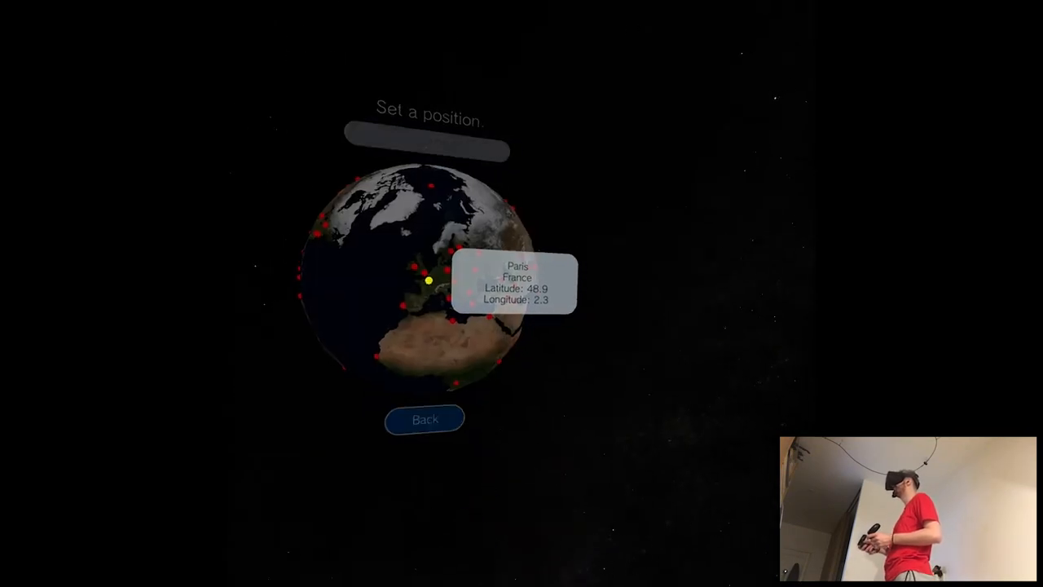
pyautogui.click(424, 419)
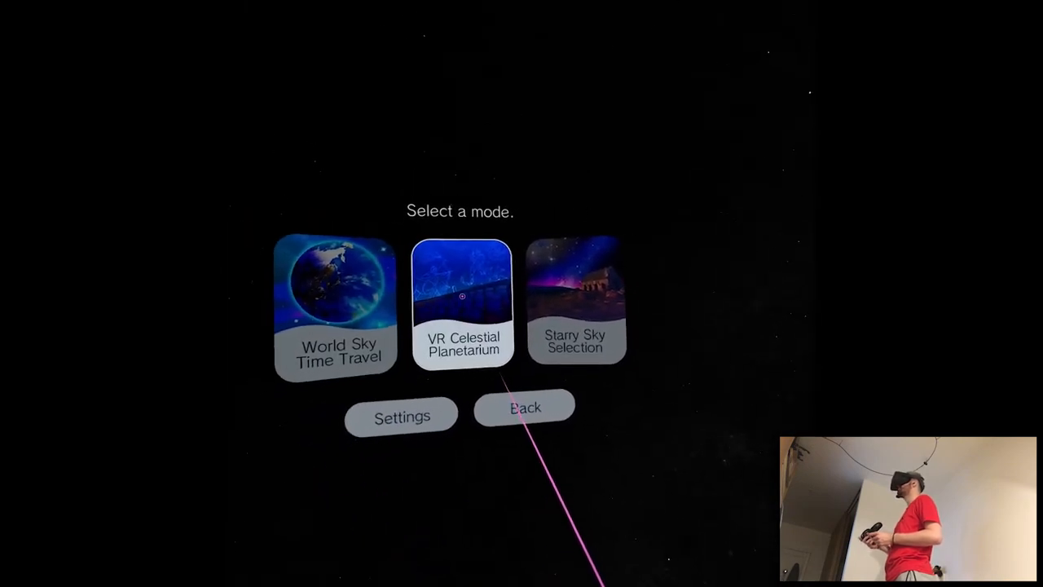
# Enter VR Celestial Planetarium and play the First planetarium experience program.
pyautogui.click(463, 305)
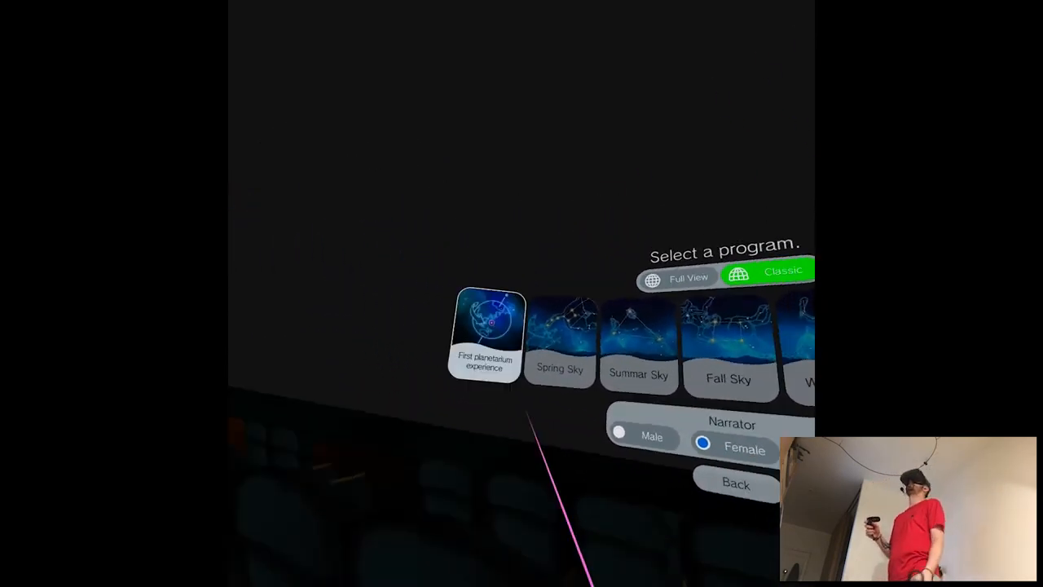
pyautogui.click(484, 334)
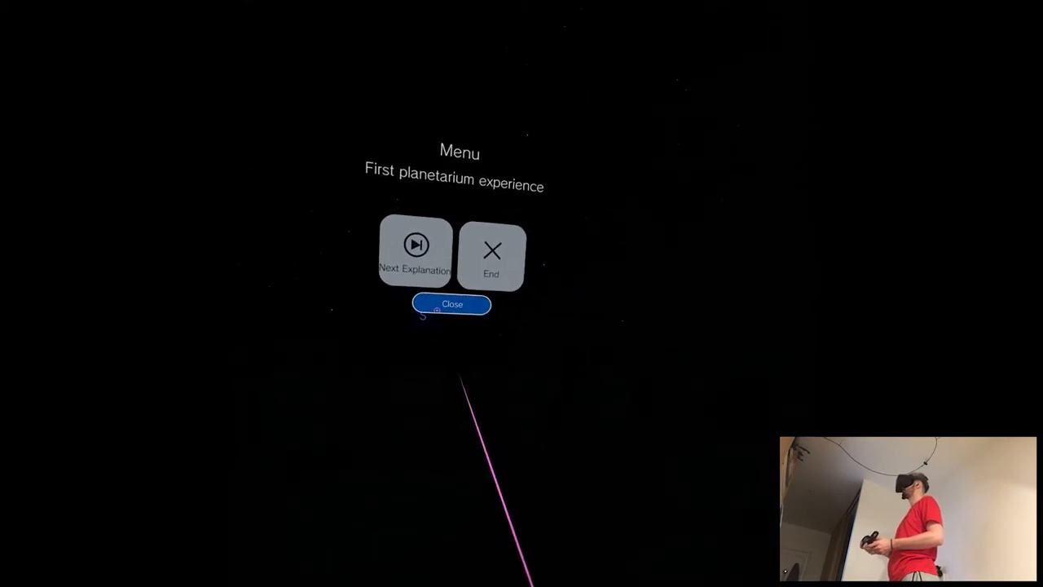
# End the first program, play "The Milky Way Train" Constellation in English, then end it.
pyautogui.click(452, 305)
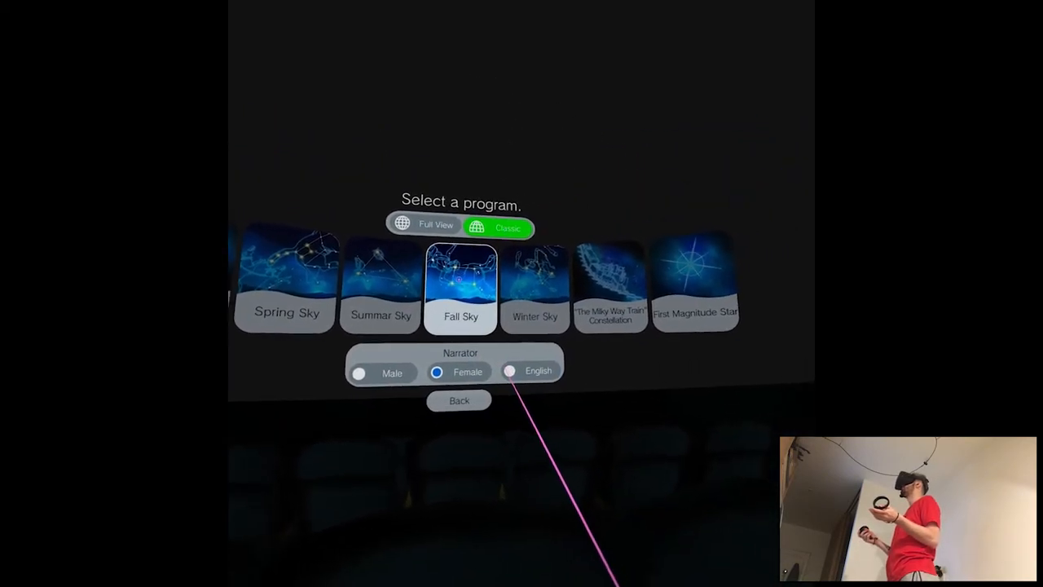
pyautogui.click(610, 285)
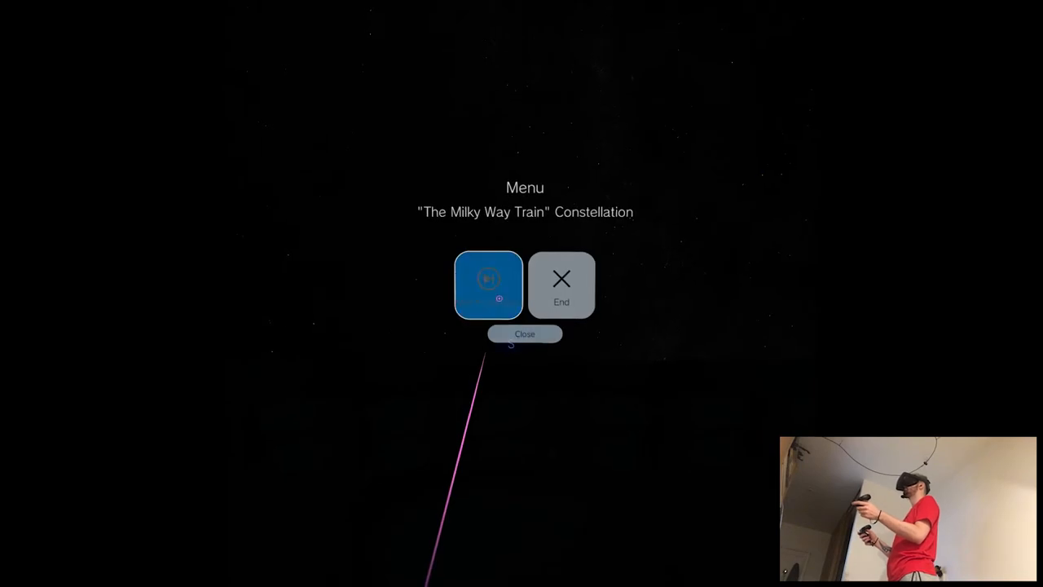
pyautogui.click(525, 334)
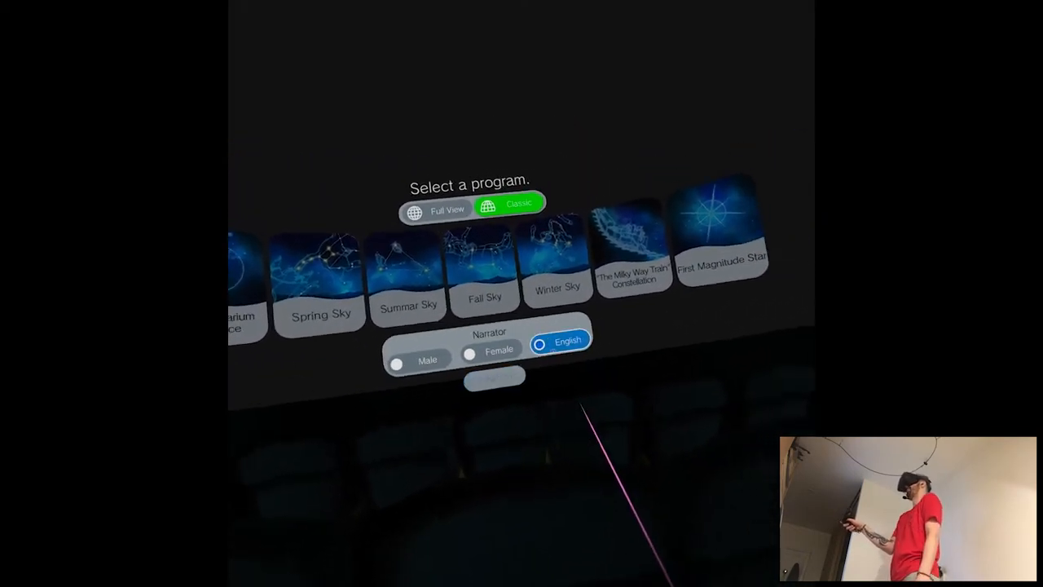
# Switch the program list to Classic view showing Spring Sky and Winter Sky programs.
pyautogui.click(634, 261)
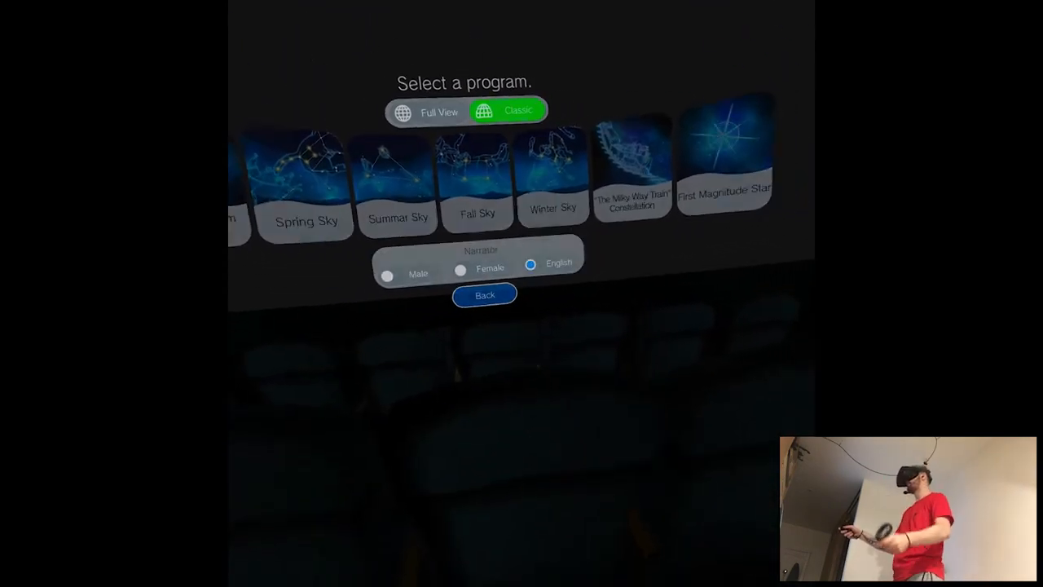
# Leave the program list and choose the Lake Tekapo (New Zealand) starry sky.
pyautogui.click(484, 294)
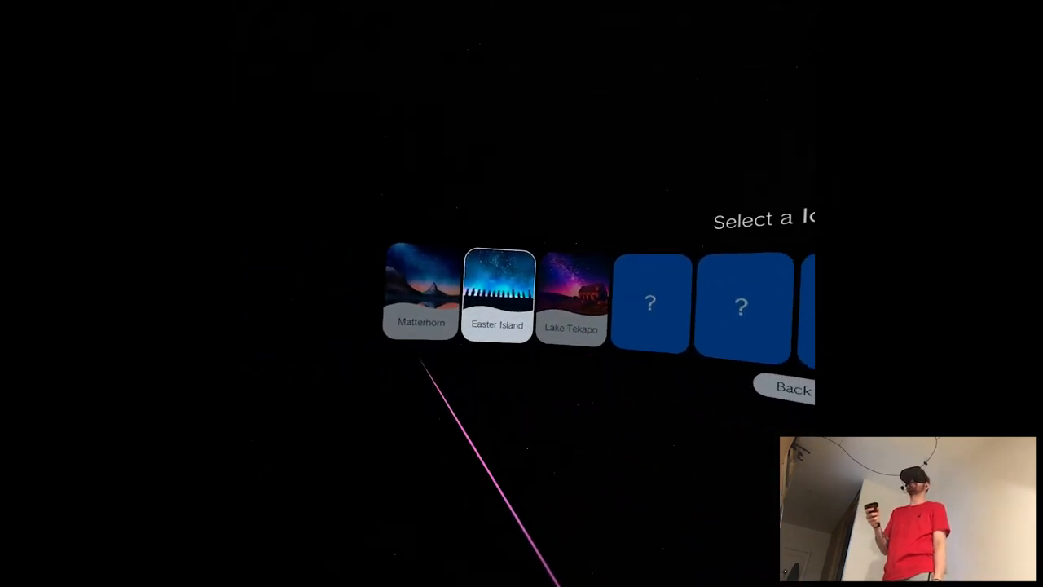
pyautogui.click(570, 293)
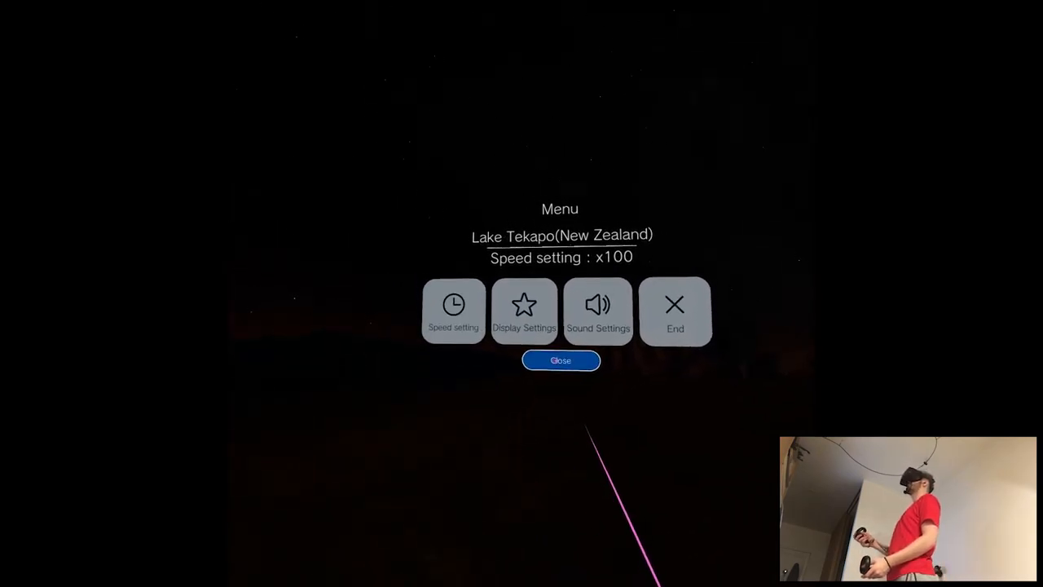
# End the Lake Tekapo sky and choose the Easter Island (Chile) starry sky.
pyautogui.click(560, 361)
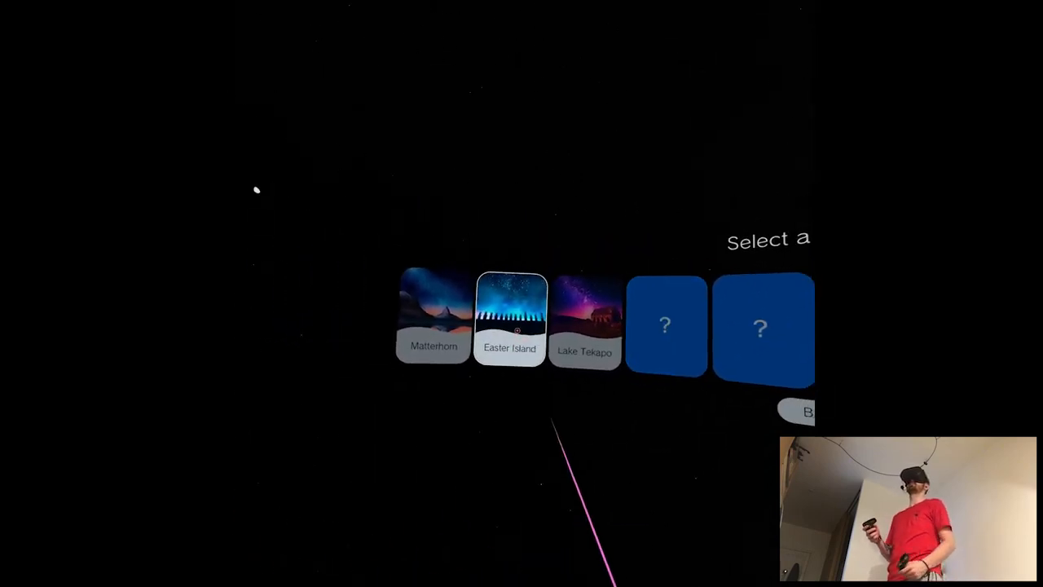
pyautogui.click(508, 318)
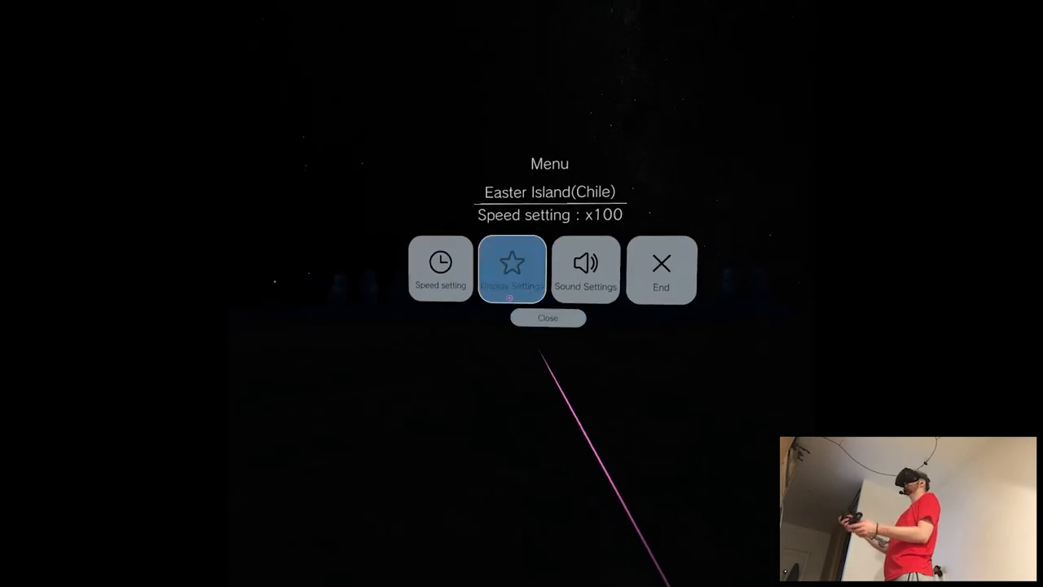
# Set time speed to x300, then back out through the title screen to Quest Home.
pyautogui.click(440, 269)
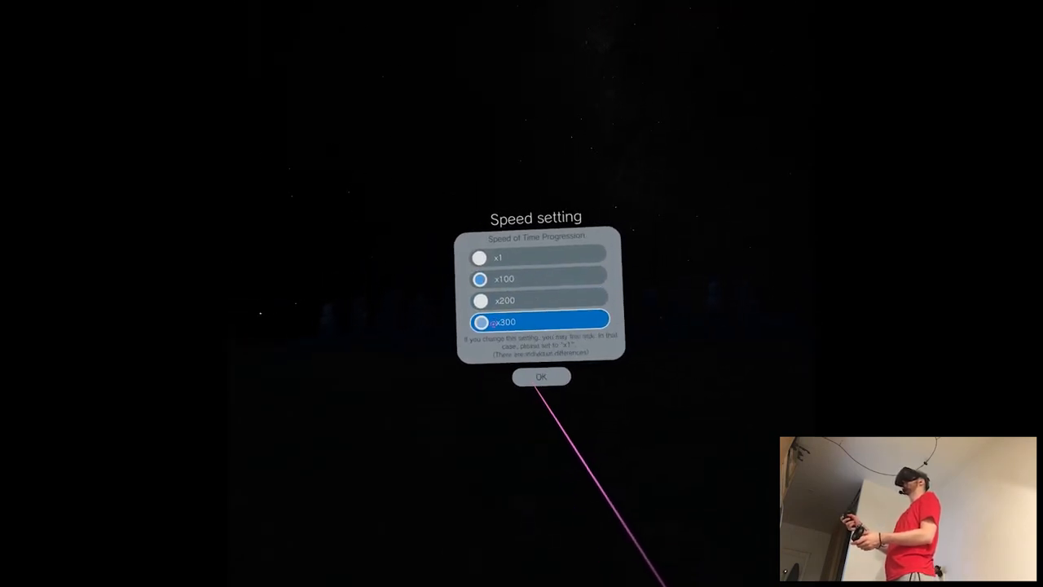
pyautogui.click(541, 375)
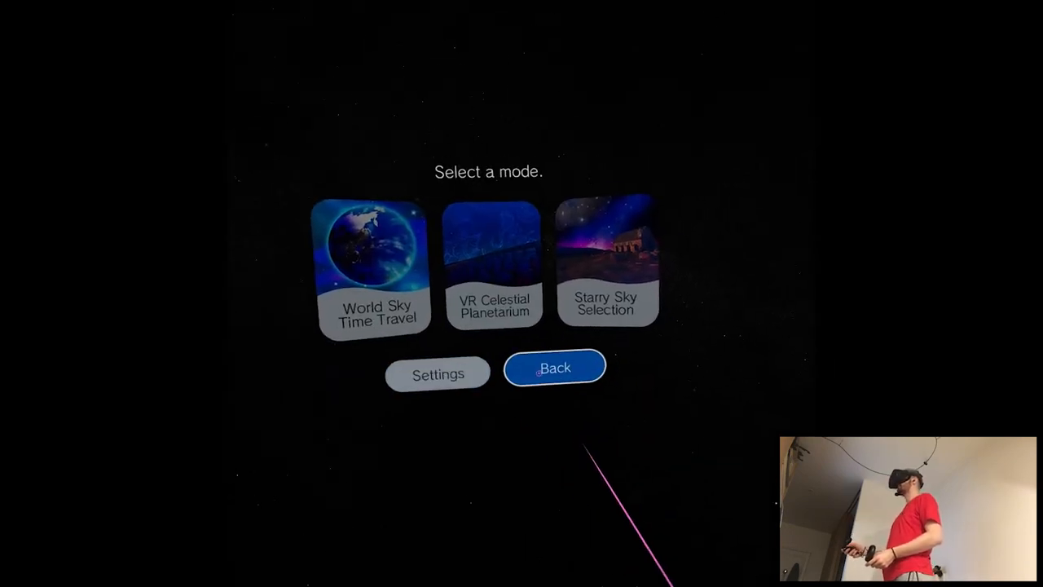
pyautogui.click(554, 367)
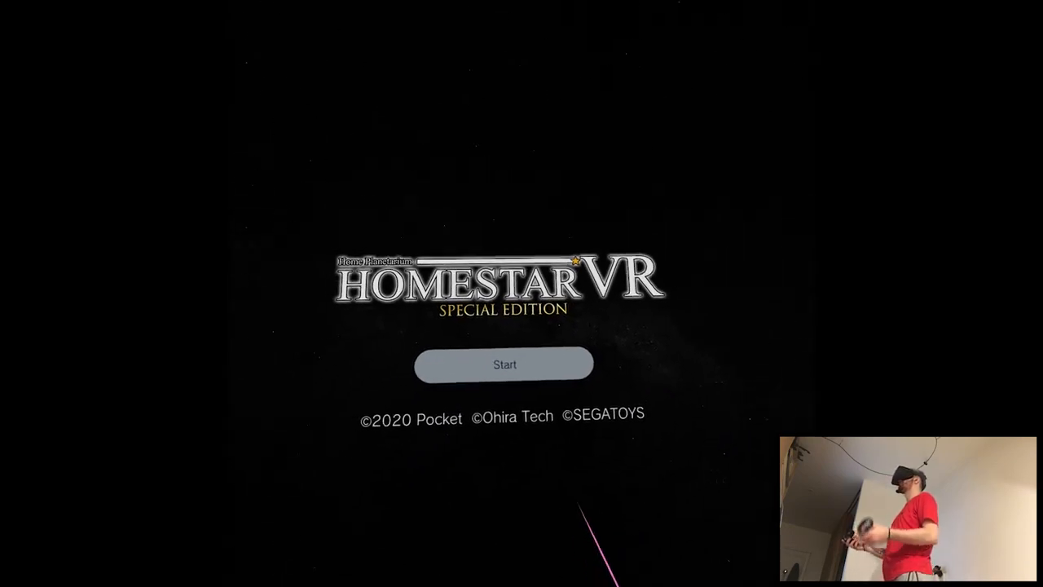
pyautogui.click(505, 365)
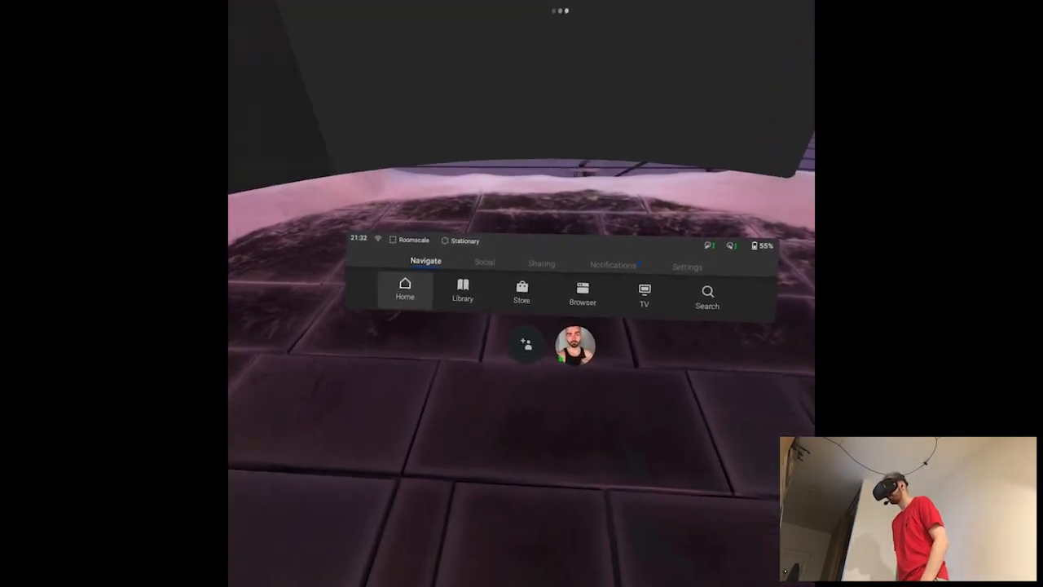
# Show the Quest Library listing all 50 installed apps including Homestar VR.
pyautogui.click(404, 290)
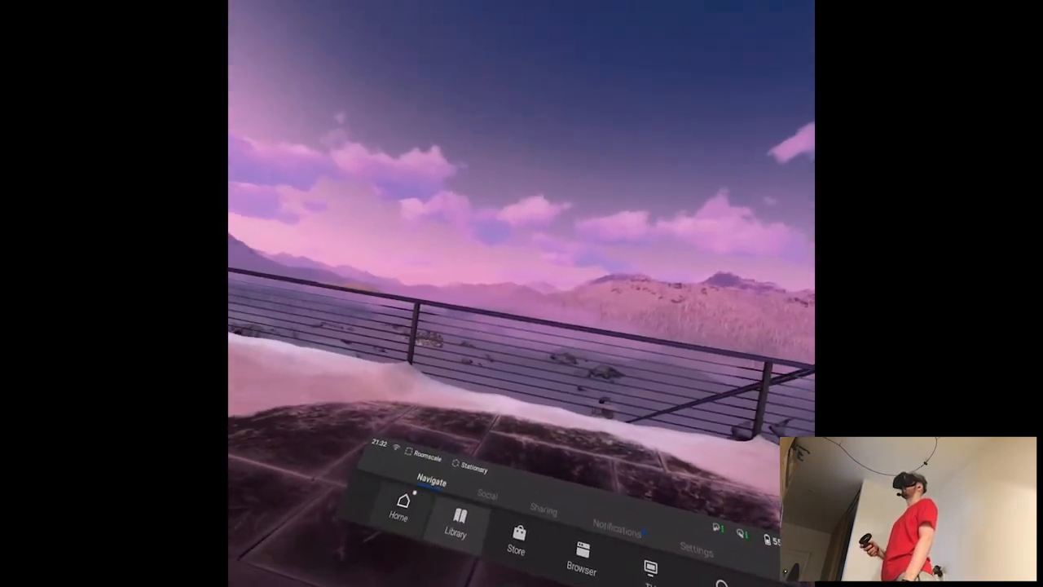
pyautogui.click(457, 522)
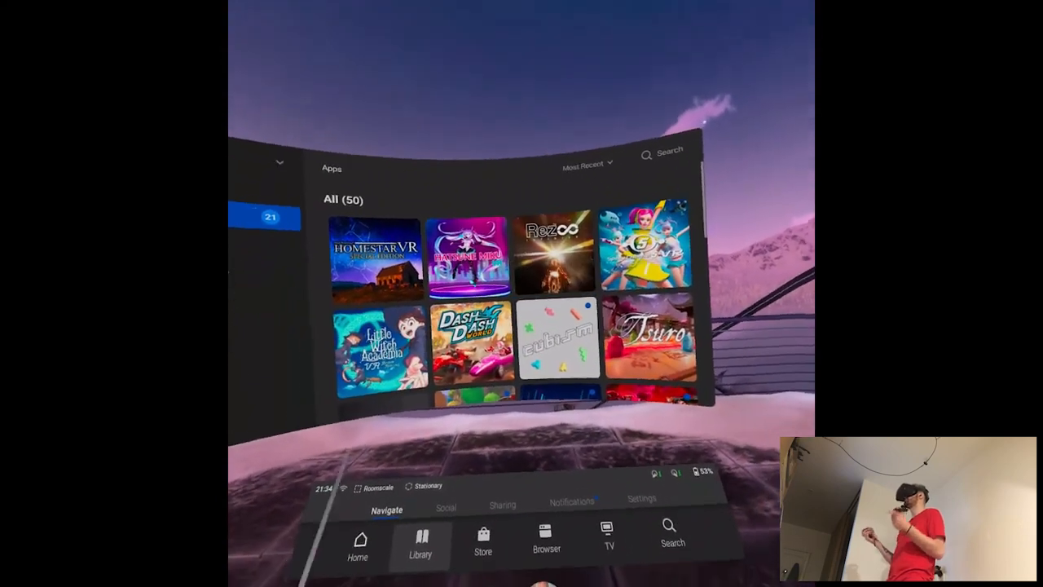
pyautogui.click(421, 541)
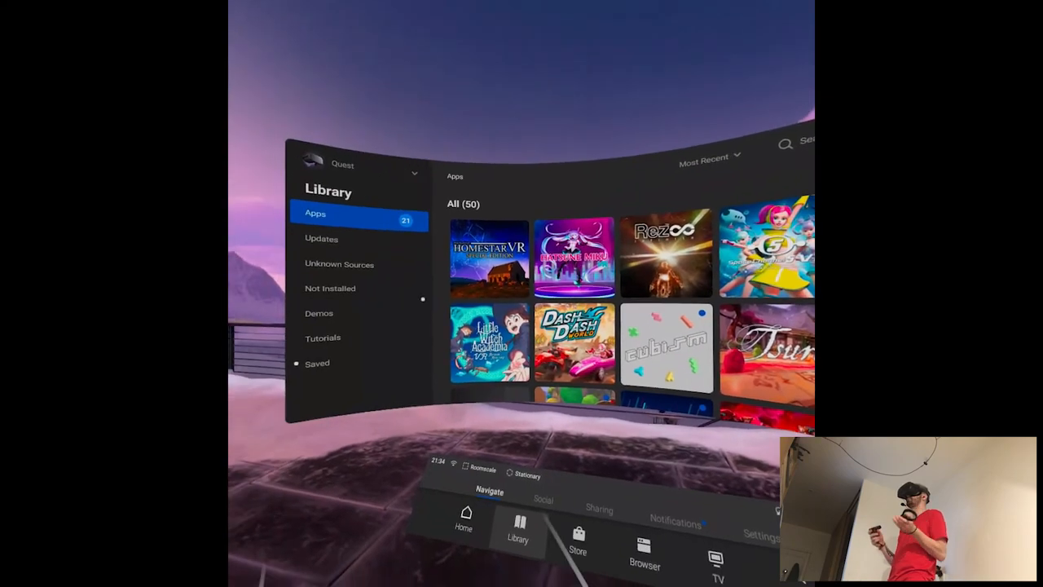